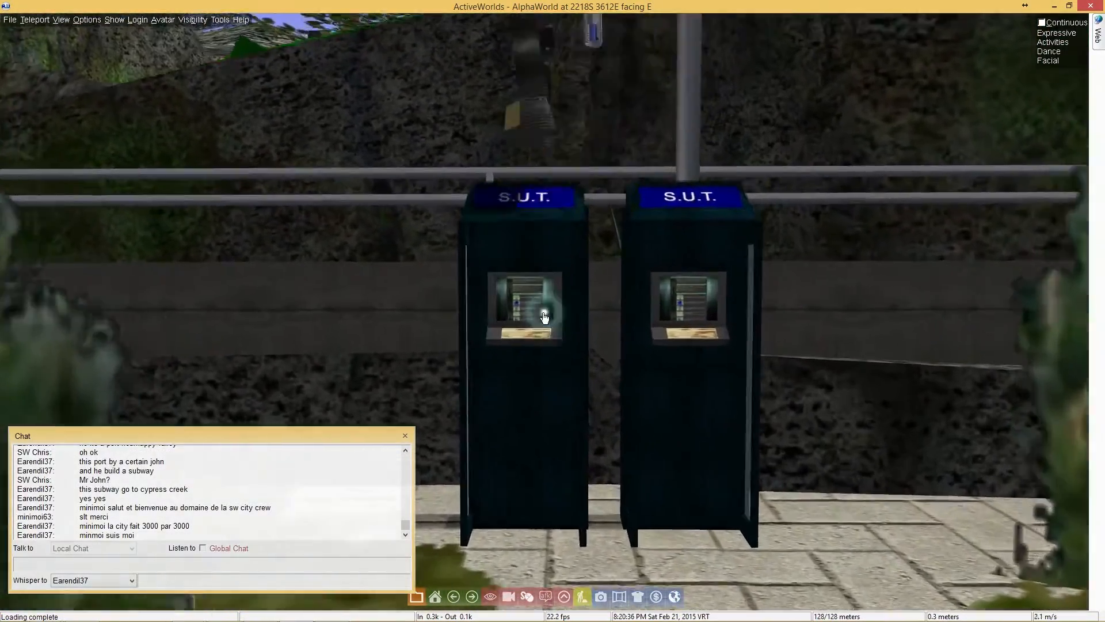
Log in to SW City Interactive from the ticket machine as 'Chris', landing on a failed-login error
click(525, 309)
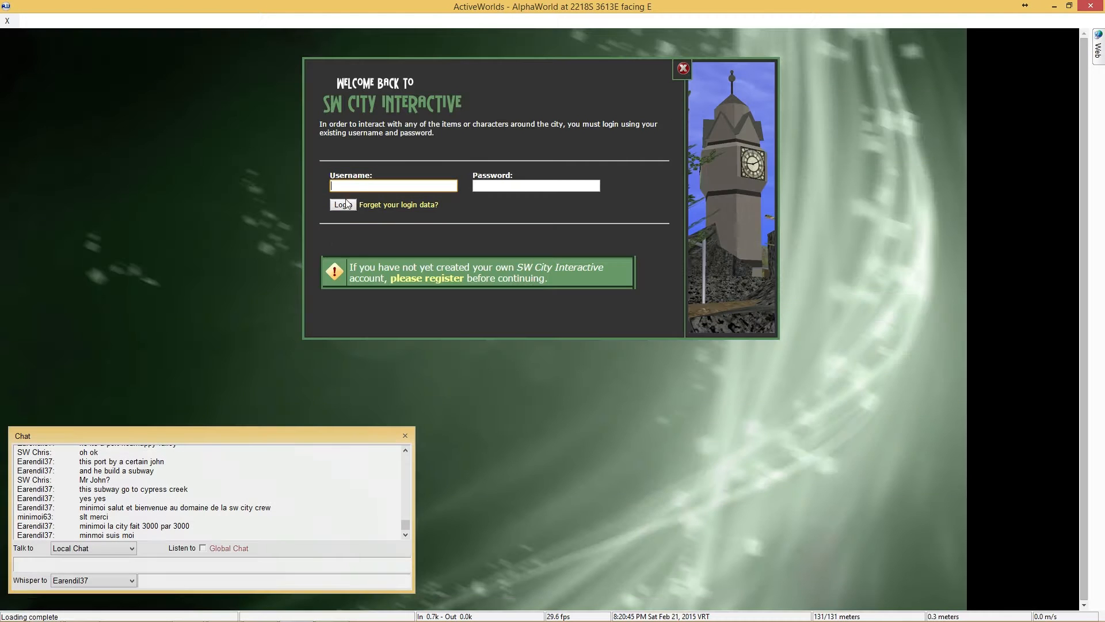
text(Chris)
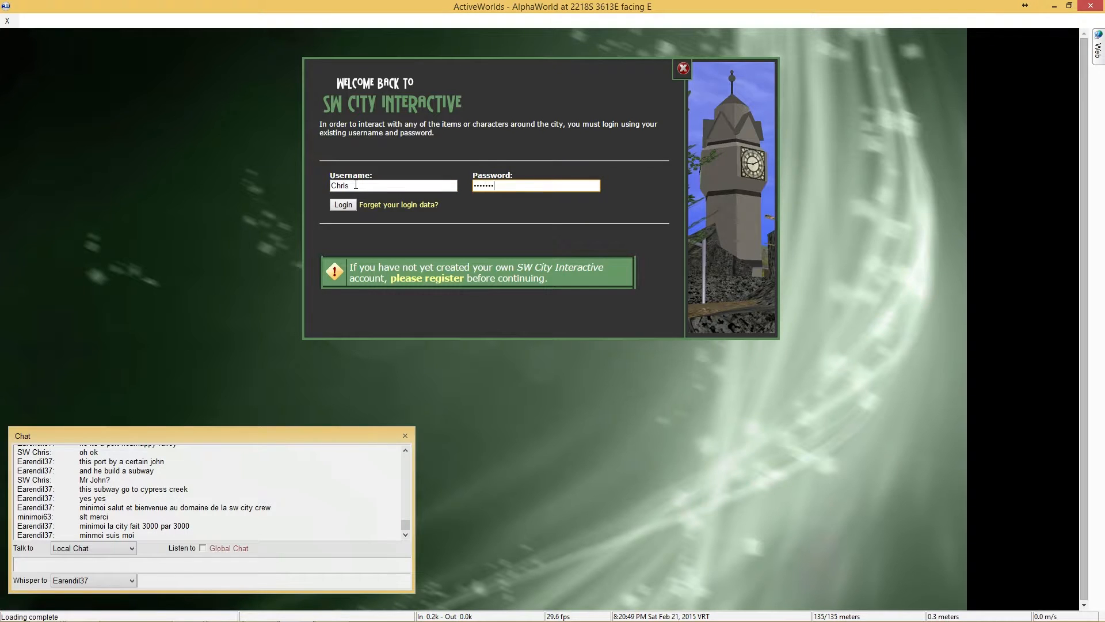
click(343, 205)
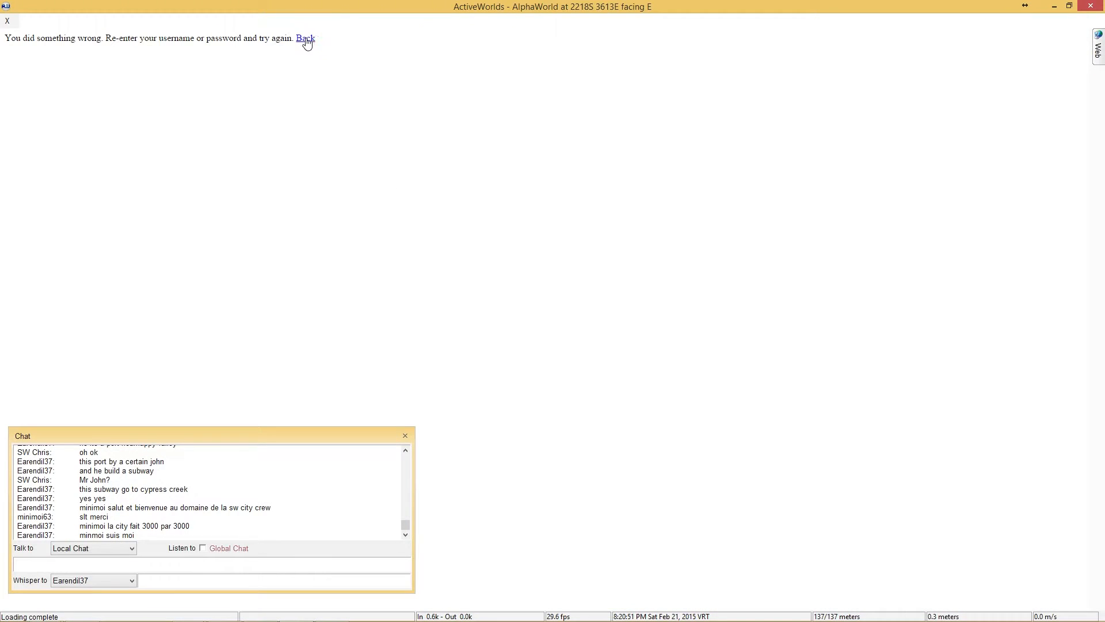
Go back from the failed-login page to the 3D world at the SW City welcome board
click(305, 38)
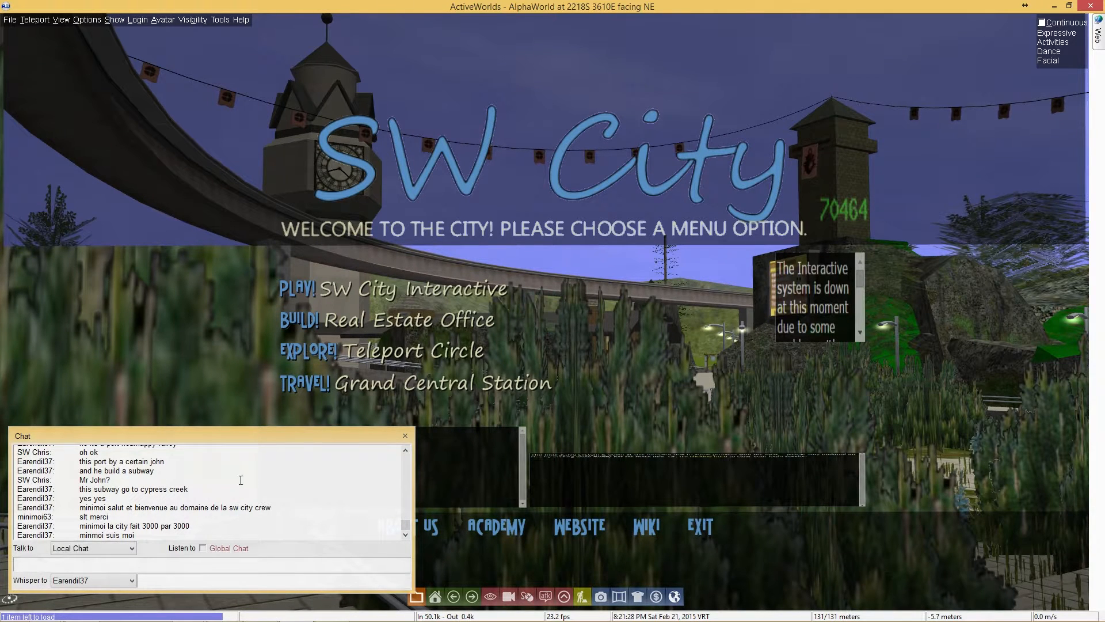
Close the chat panel to reveal the full SW City welcome board and its system-down notice
click(404, 435)
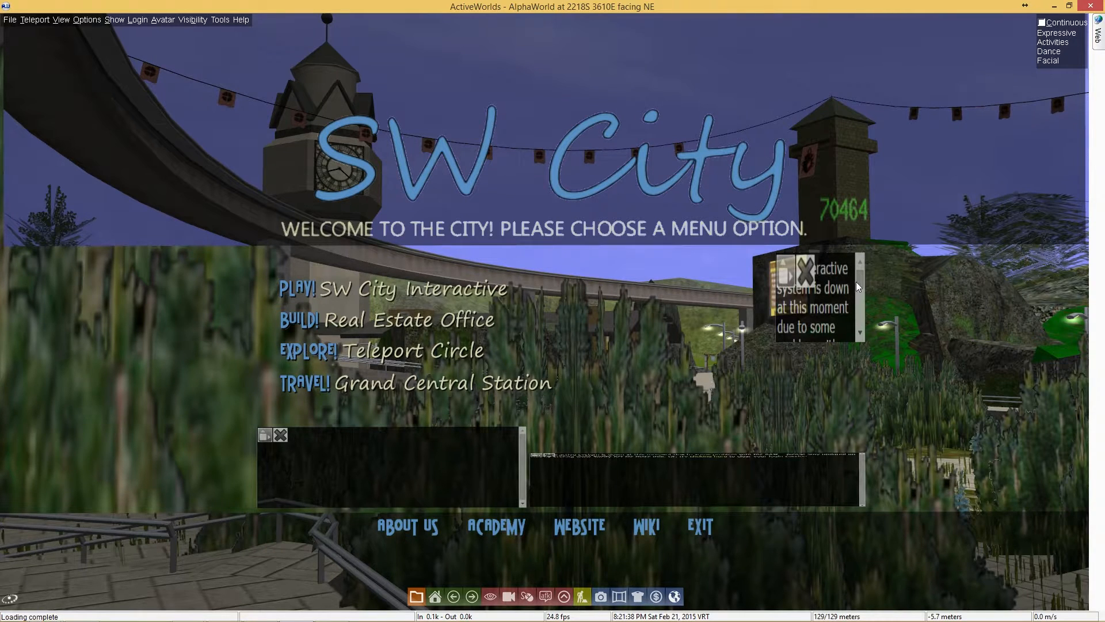
mouse_move(730, 147)
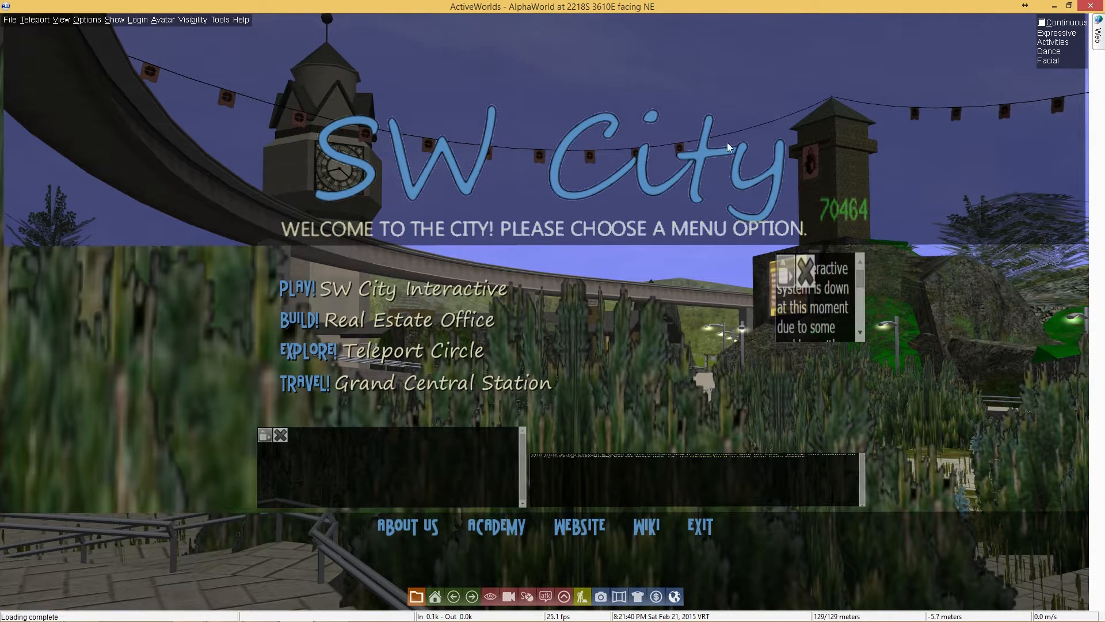
mouse_move(295, 312)
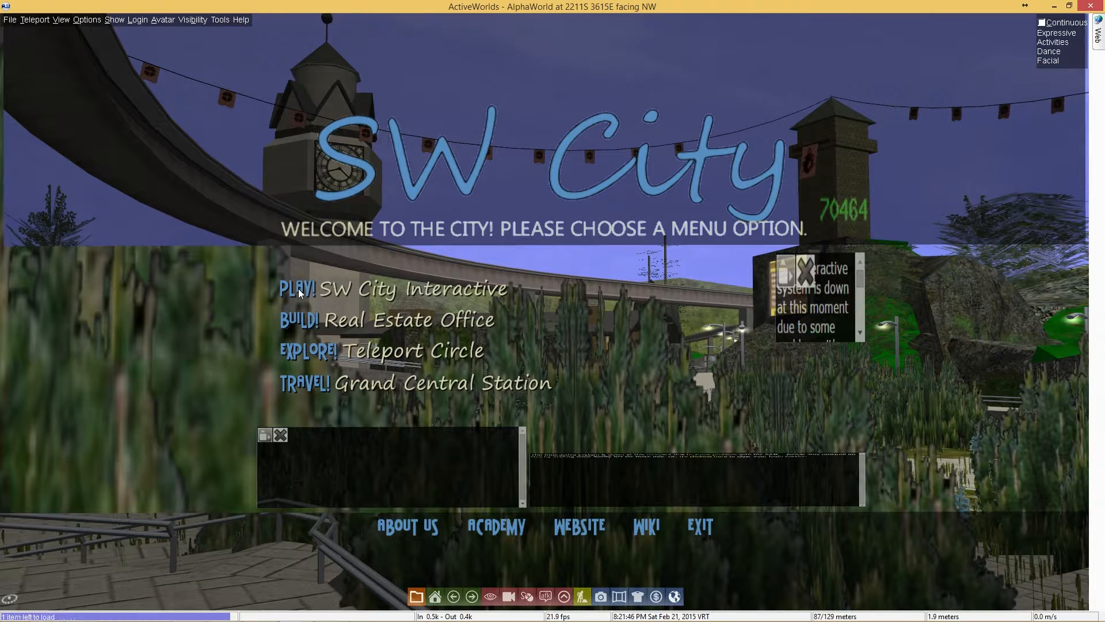
mouse_move(718, 307)
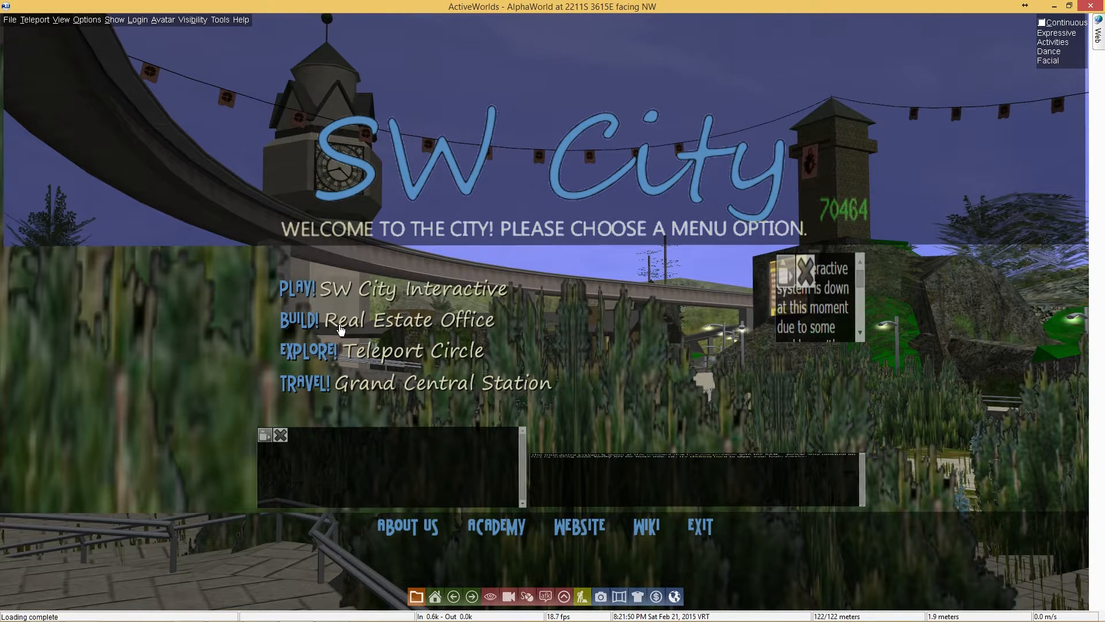
mouse_move(159, 246)
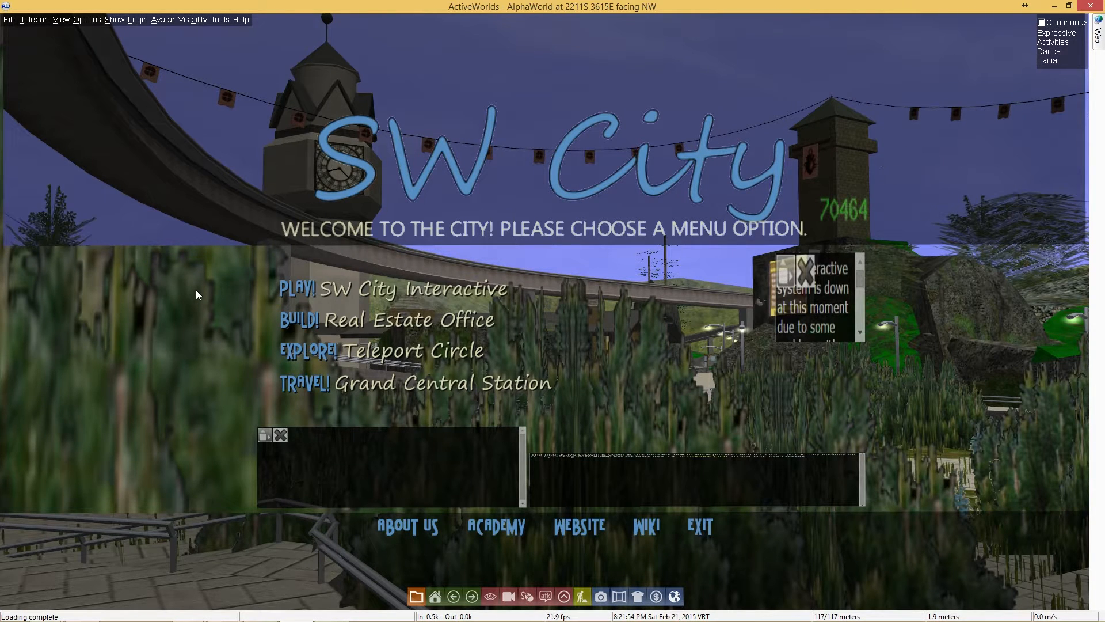
click(392, 288)
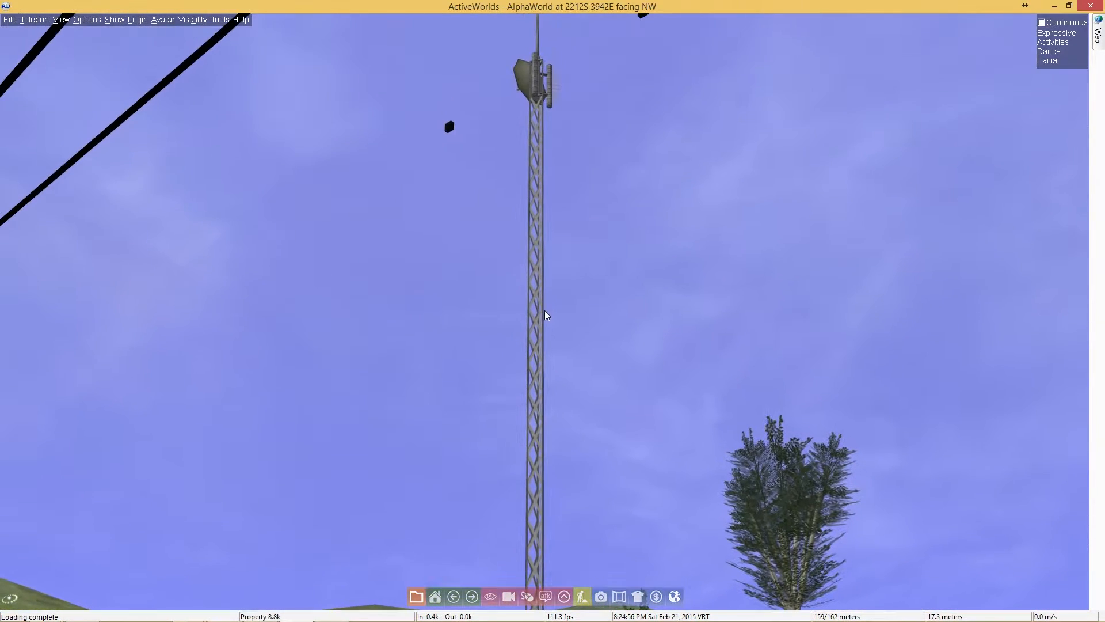
Inspect the radio tower segment's properties: rotation, build date and cell-limit usage
click(537, 318)
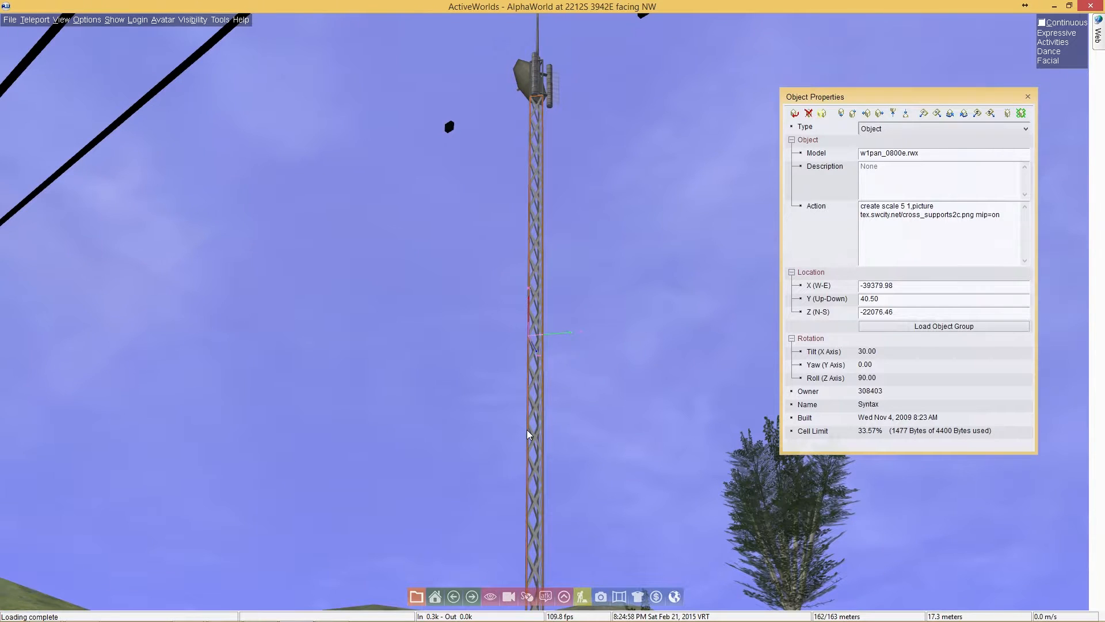
mouse_move(880, 419)
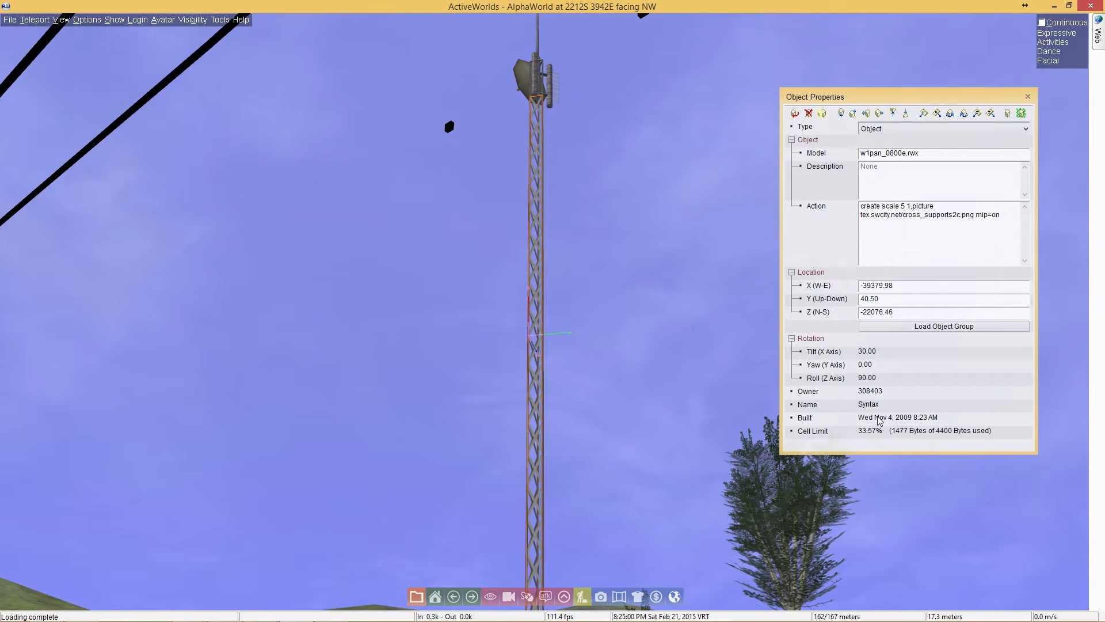
mouse_move(444, 235)
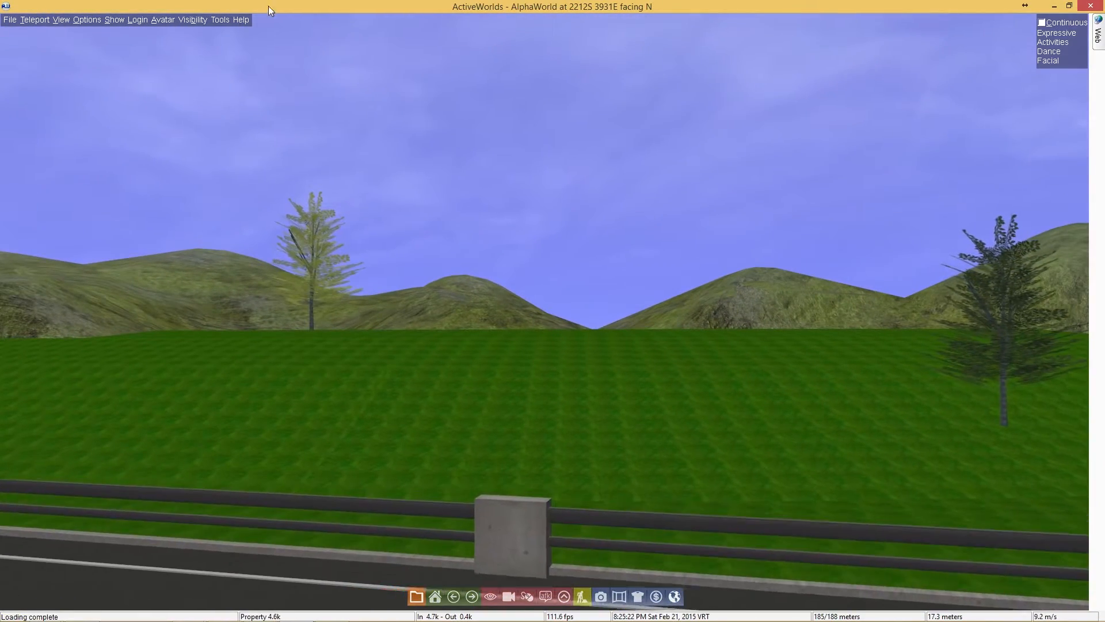
click(162, 19)
text(want to join skype?)
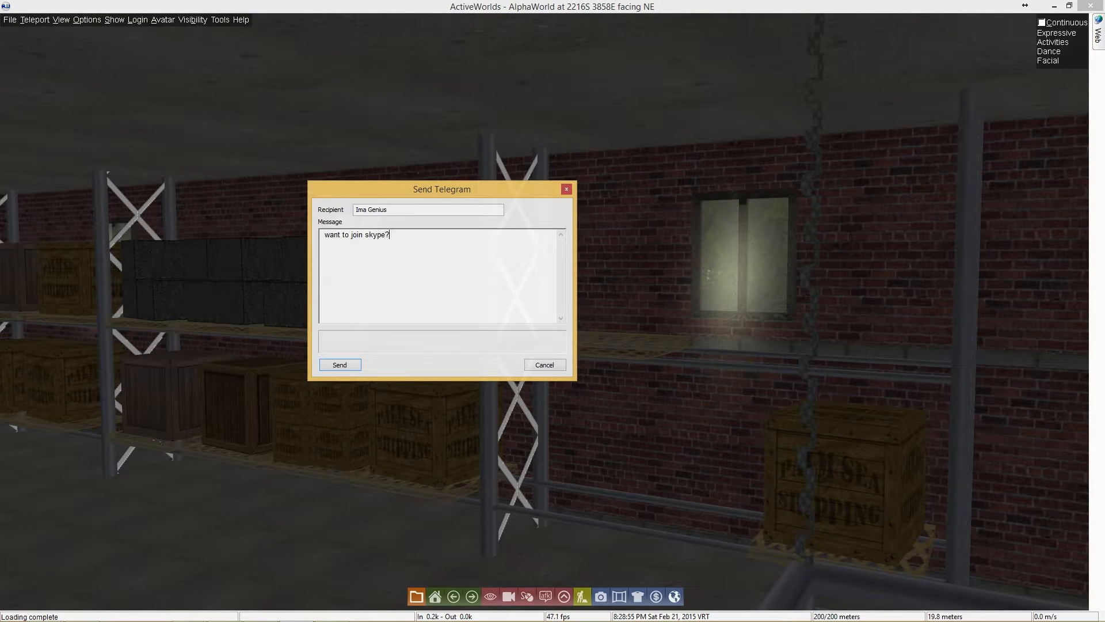
Send the Skype invitation telegram to the other user from the warehouse
click(338, 365)
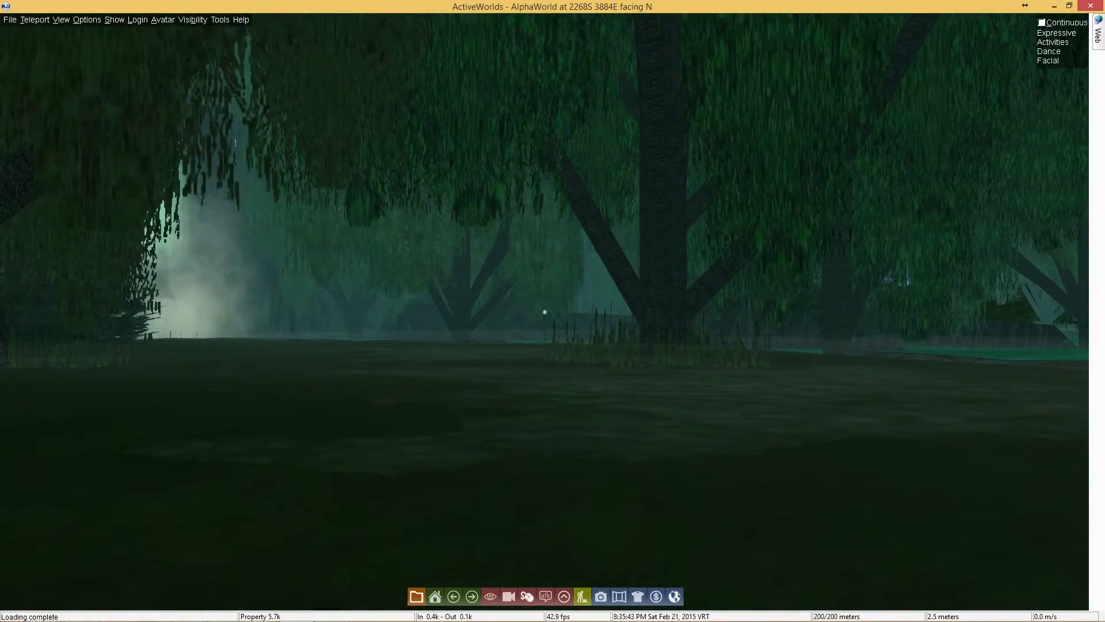
Turn toward the swamp waterfall and close the rock's properties for an unobstructed view
key(Right)
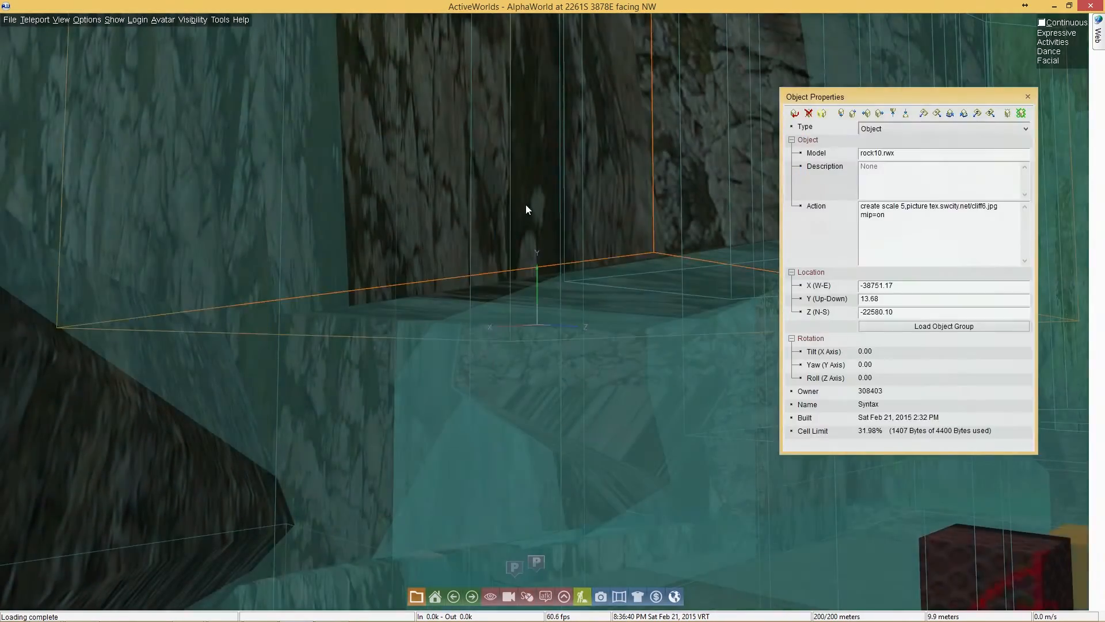
click(1026, 97)
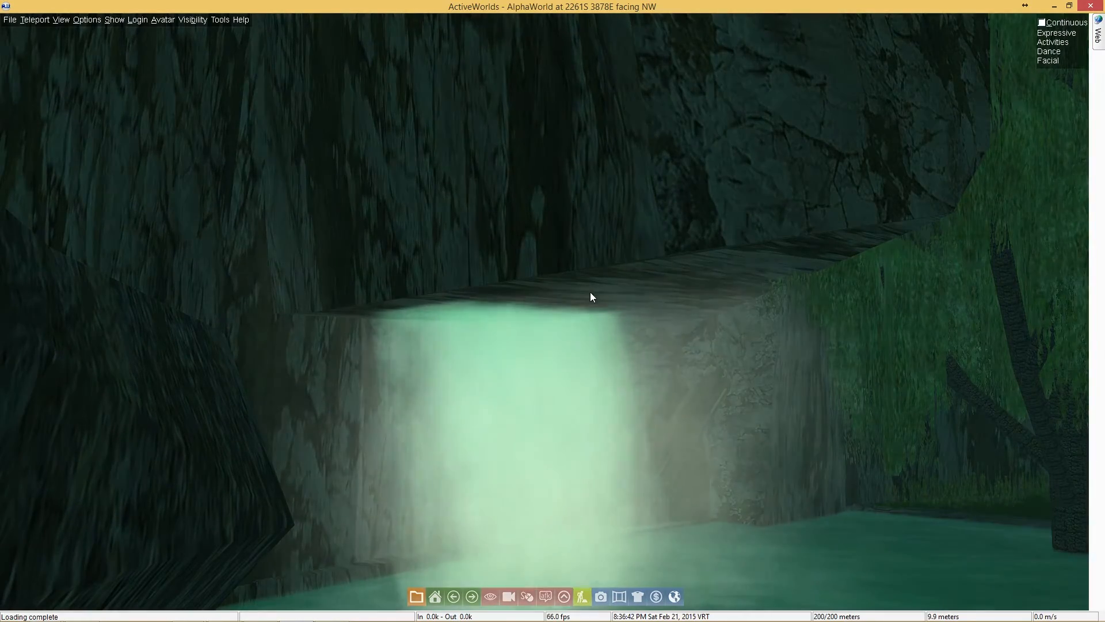